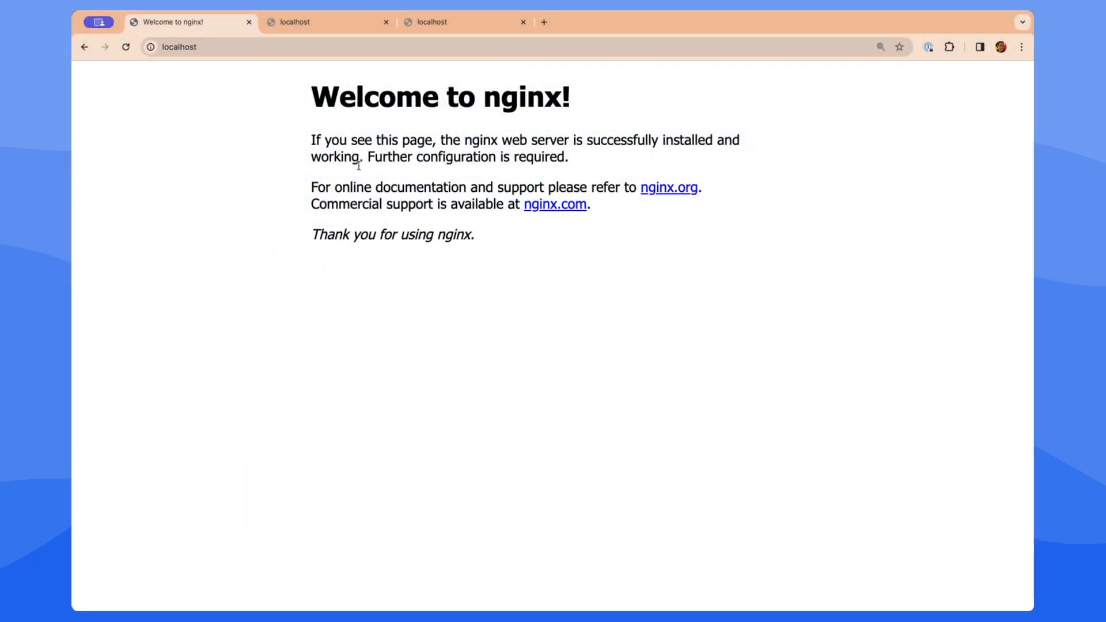
mouse_move(401, 274)
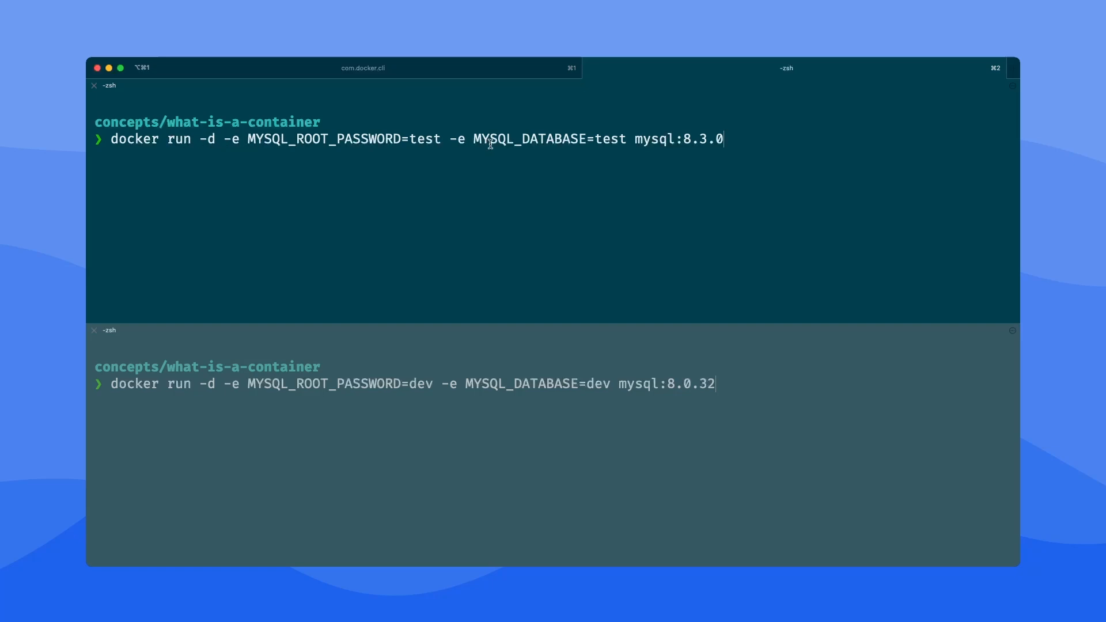
mouse_move(699, 139)
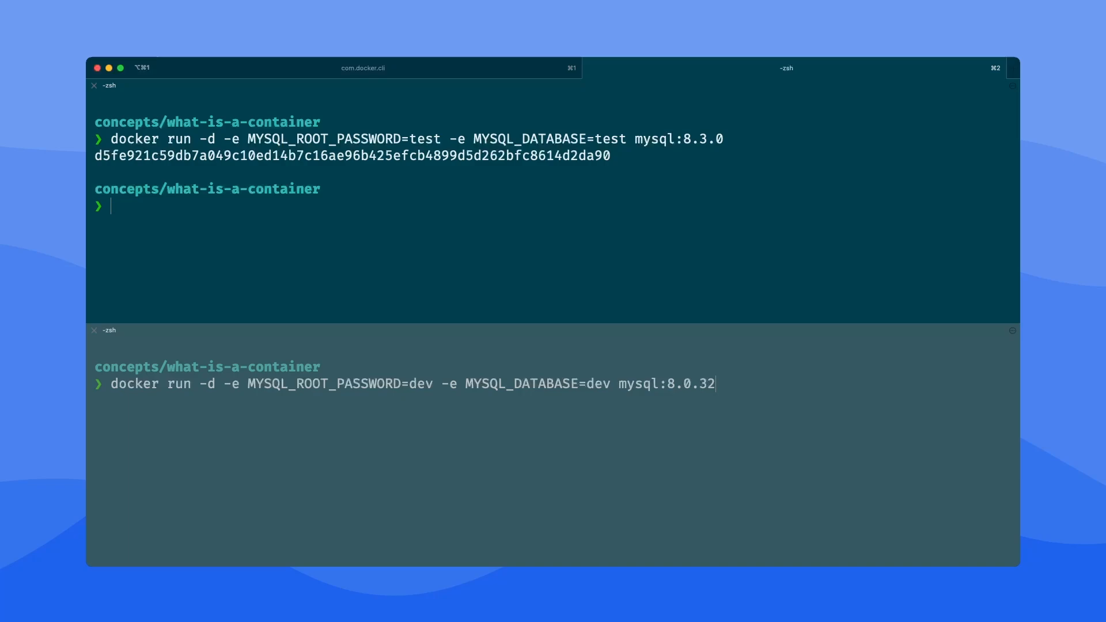
mouse_move(695, 369)
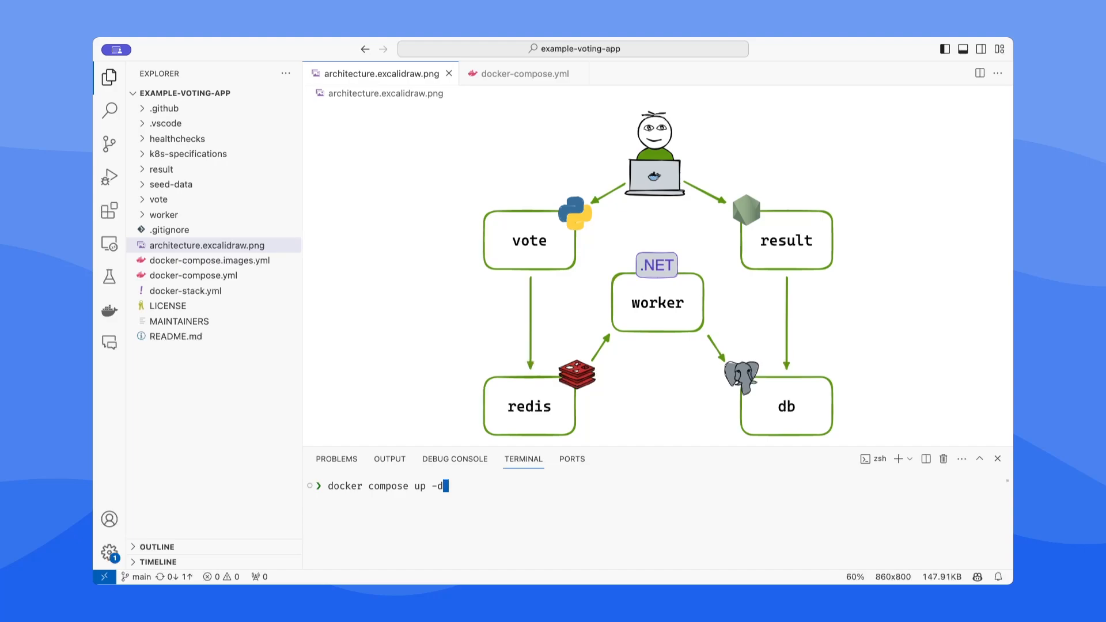
mouse_move(422, 361)
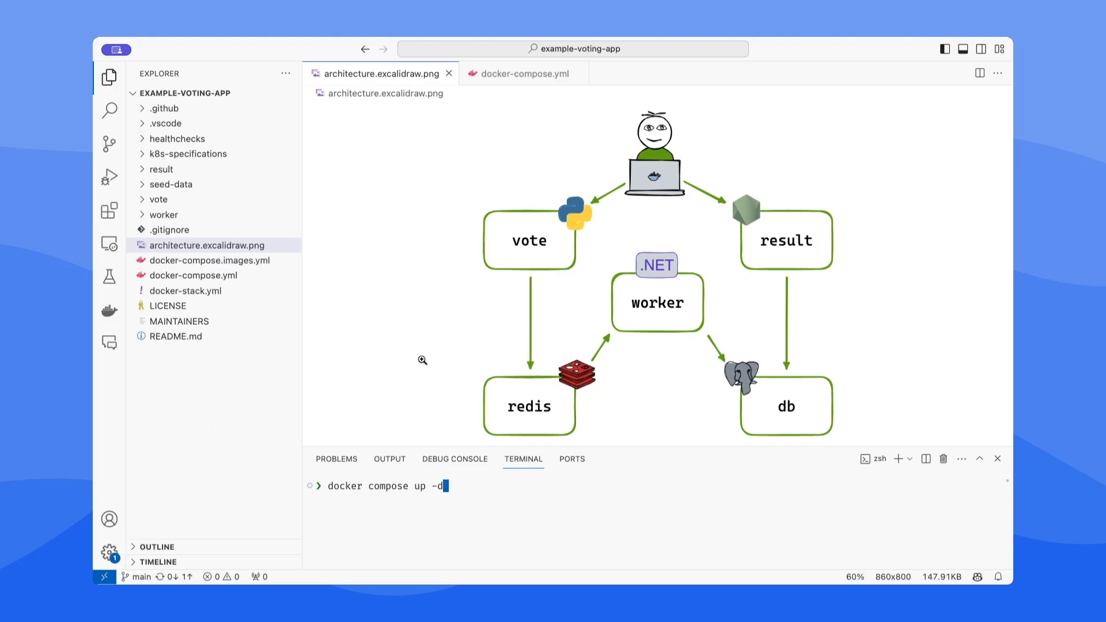
mouse_move(531, 228)
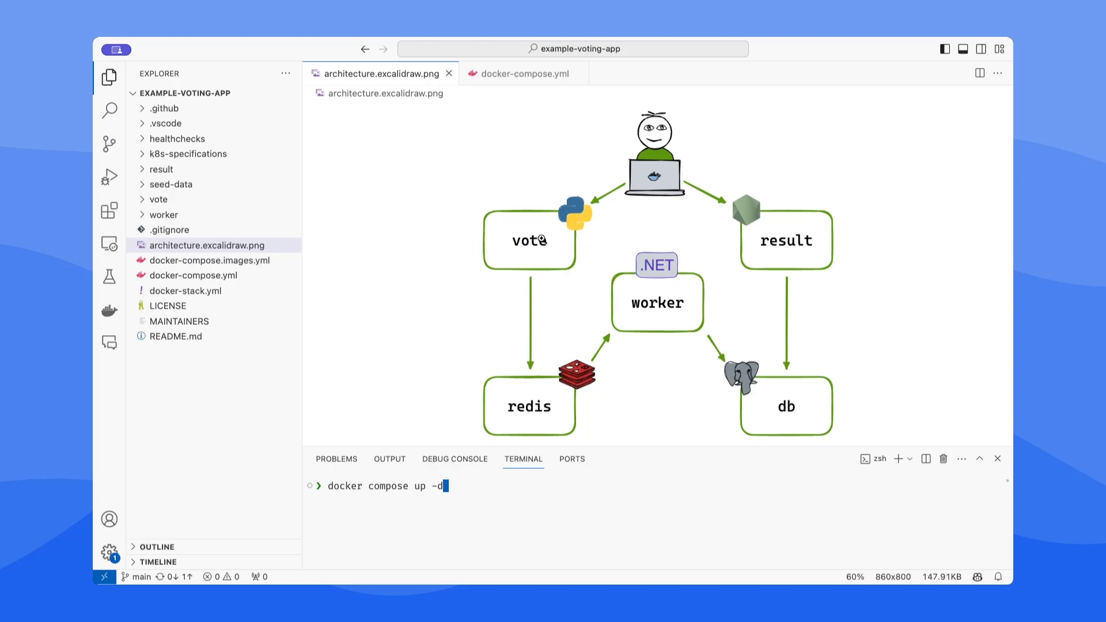
mouse_move(541, 424)
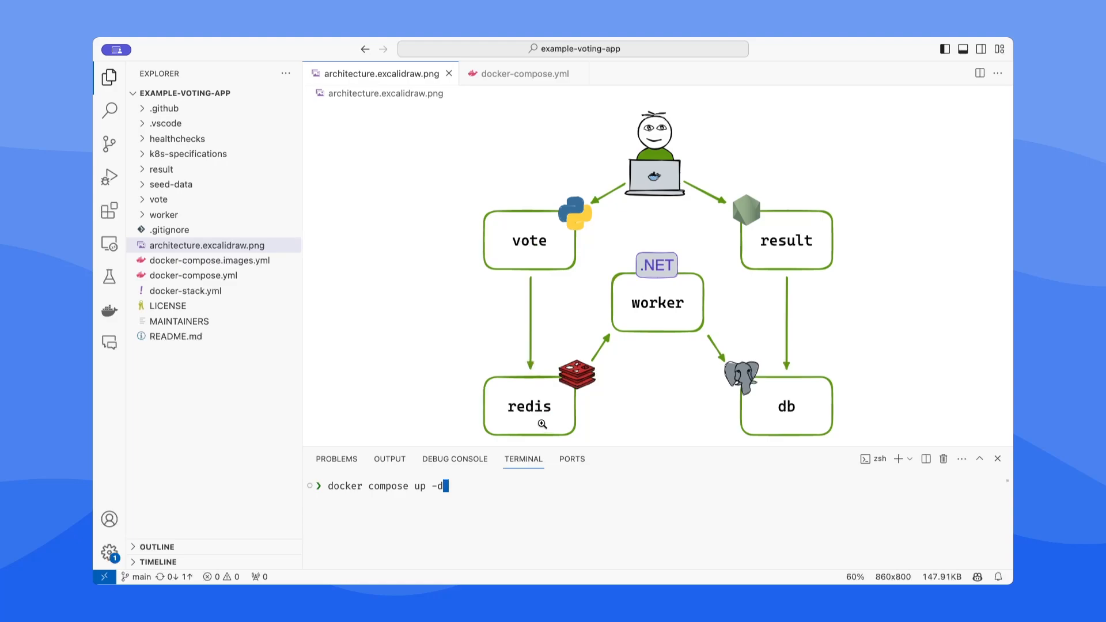
mouse_move(650, 303)
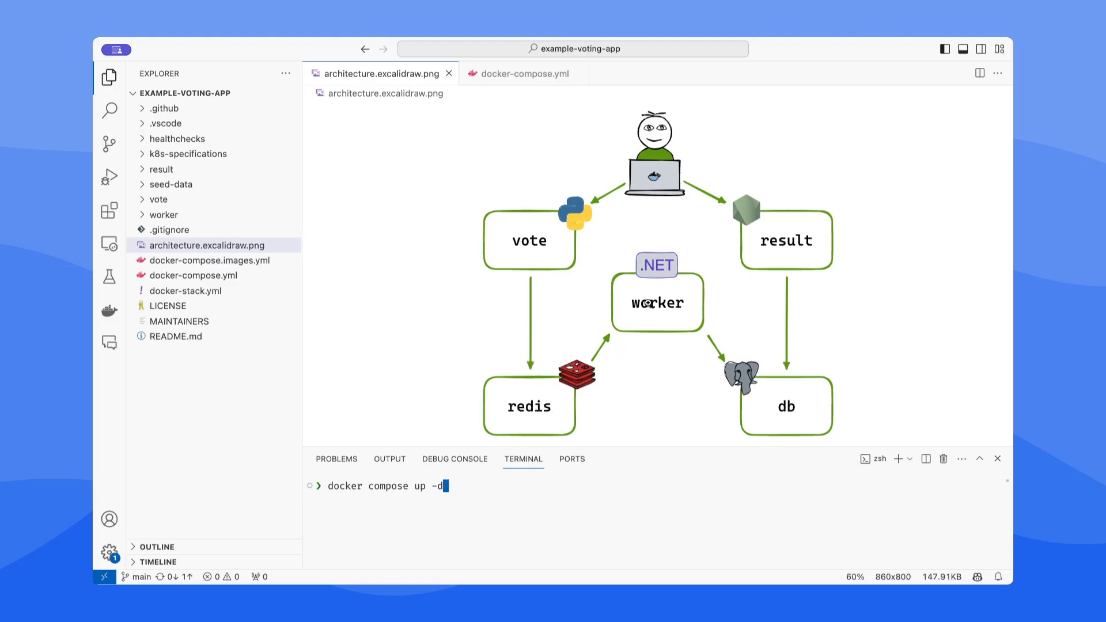
mouse_move(786, 409)
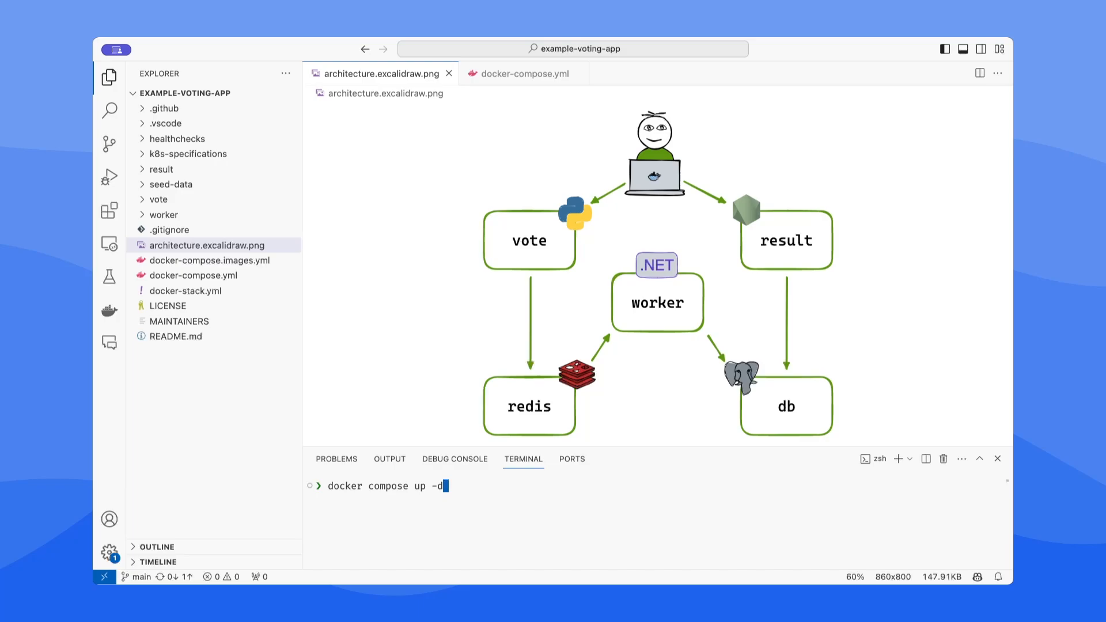
mouse_move(565, 131)
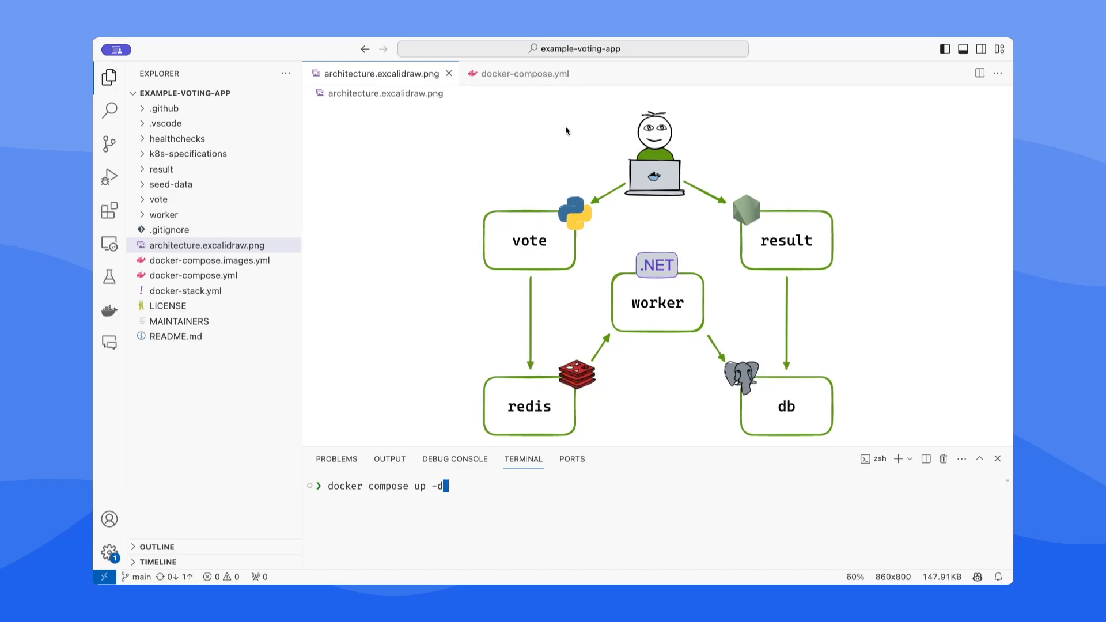
Open docker-compose.yml to view the vote service's healthcheck, volume, 5000:80 port and networks.
click(522, 73)
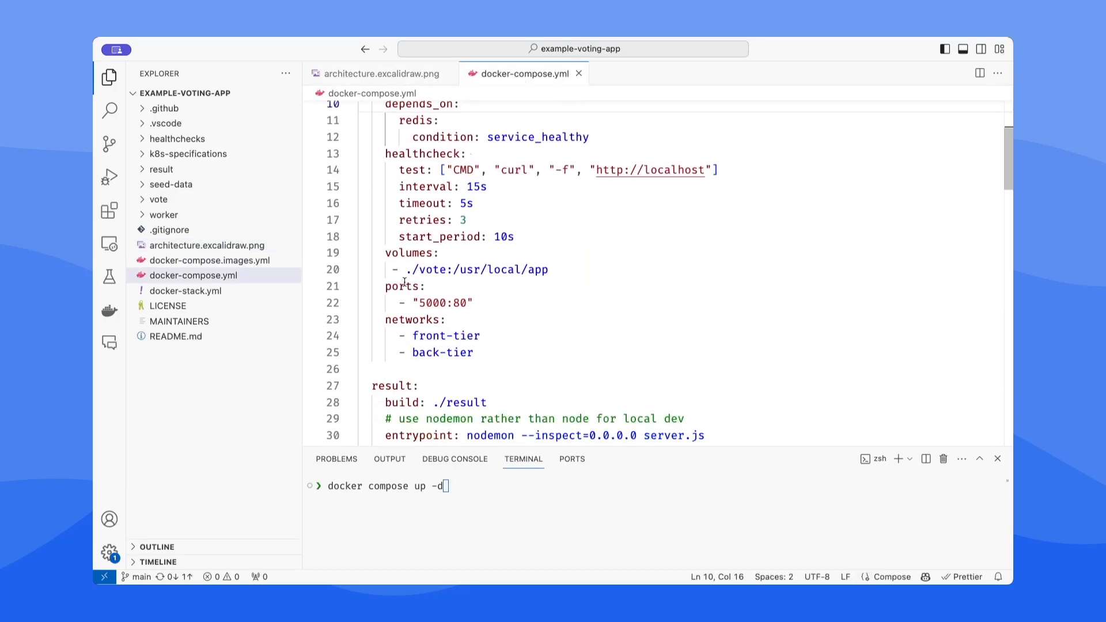
Show the architecture diagram again while docker compose up -d starts the voting app.
click(381, 73)
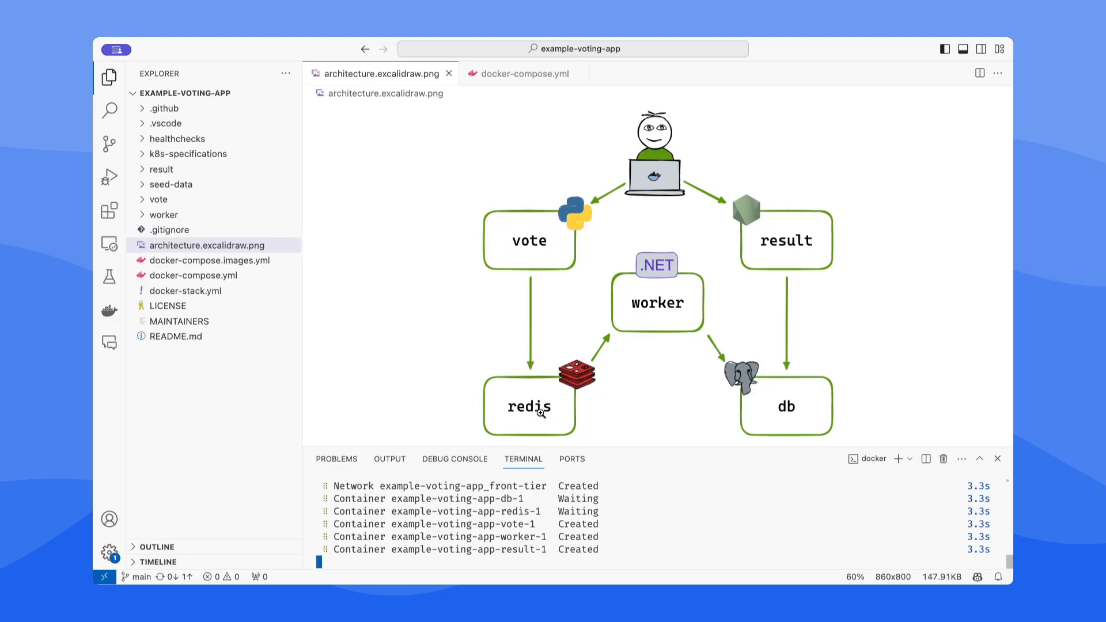
mouse_move(670, 288)
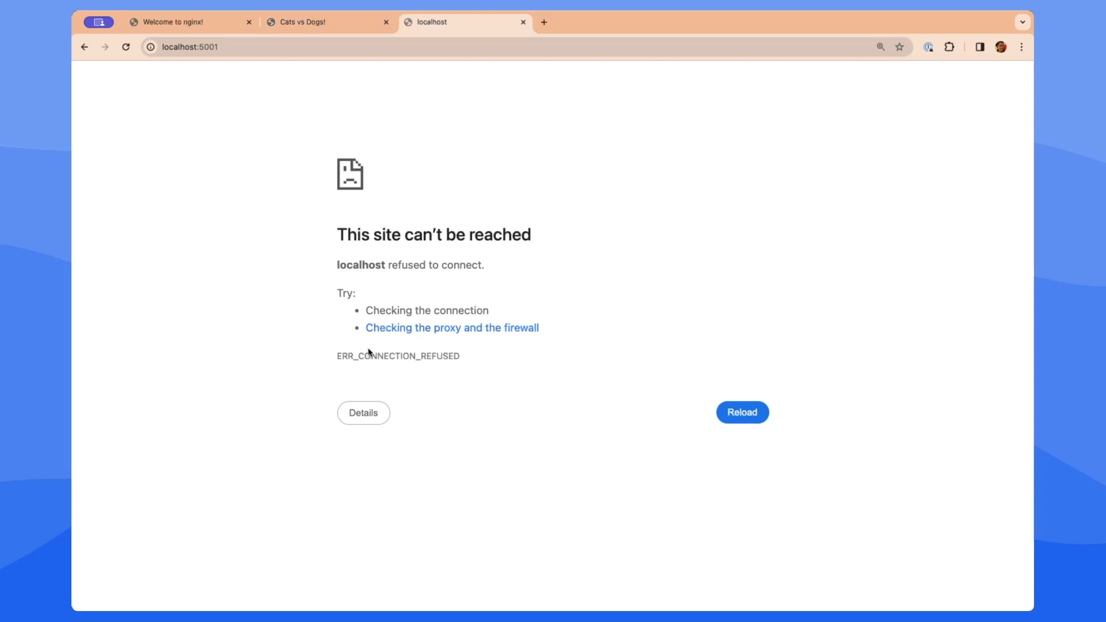
Reload the localhost:5001 results, vote CATS on localhost:5000, and confirm Cats at 100%.
click(740, 412)
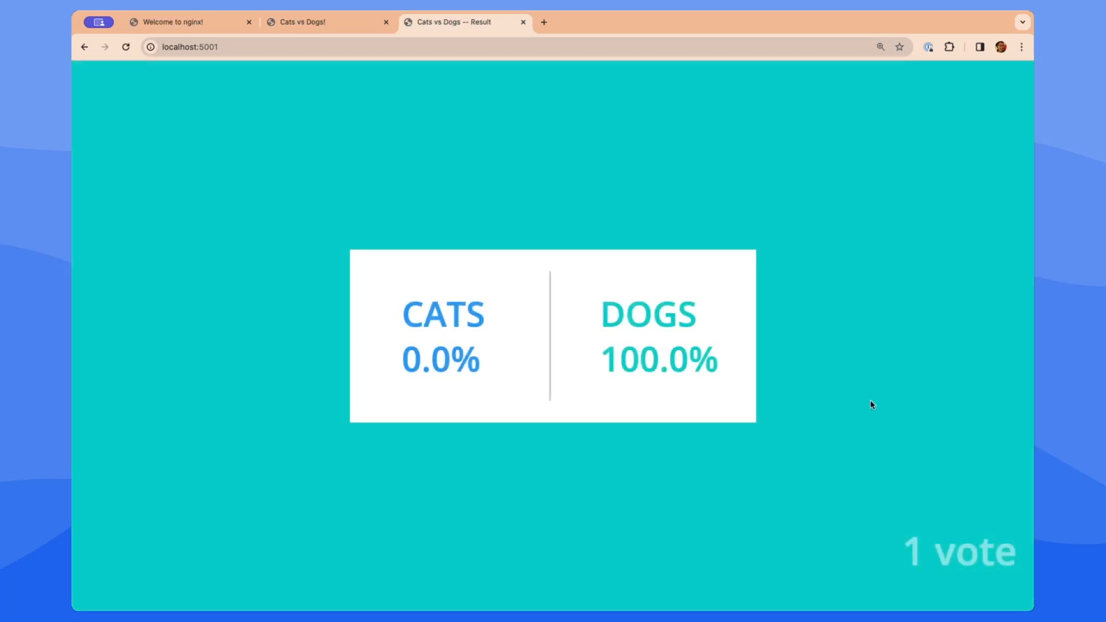
click(302, 22)
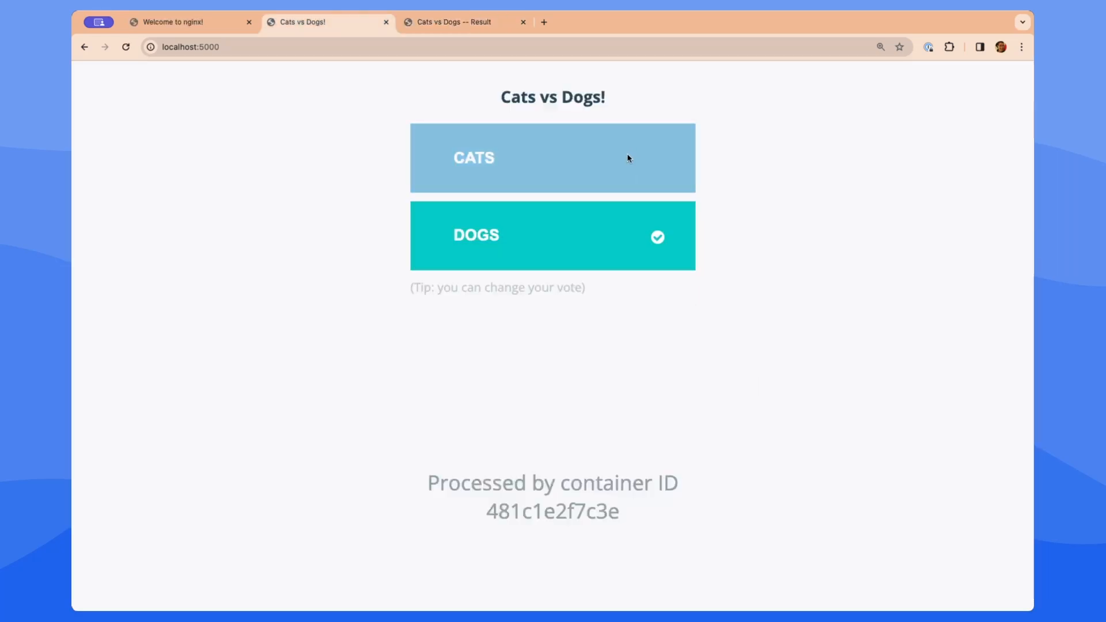
click(452, 22)
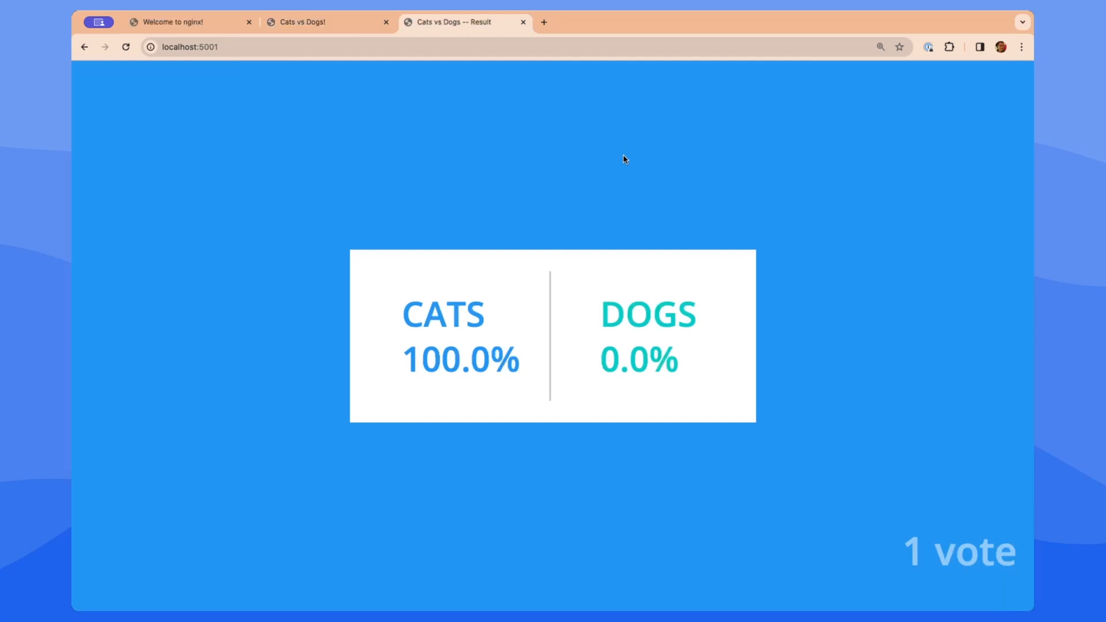
click(327, 22)
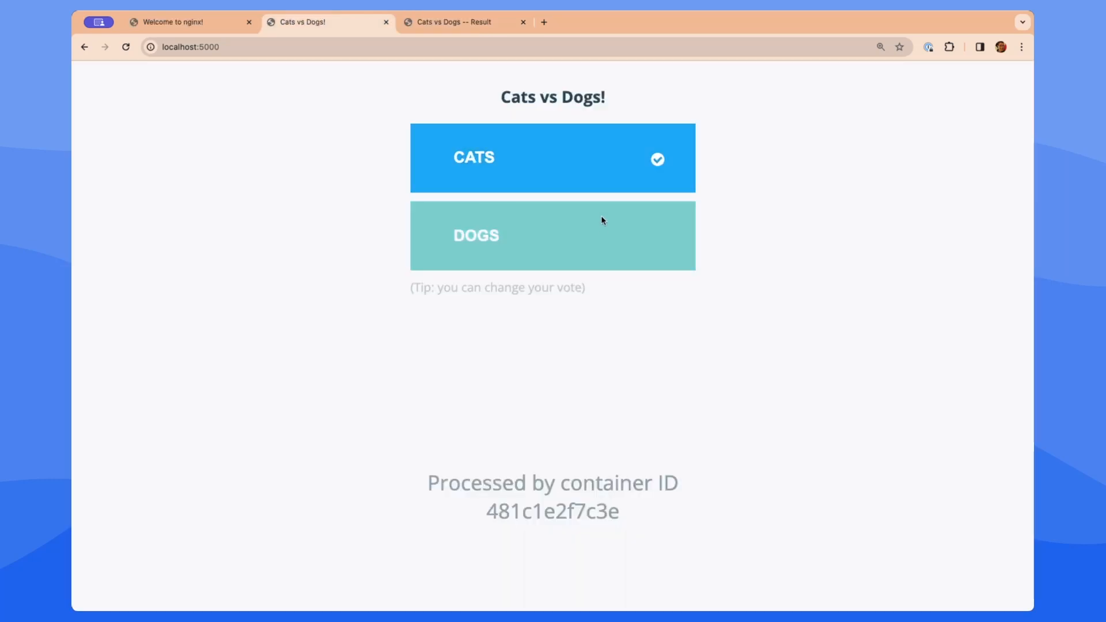